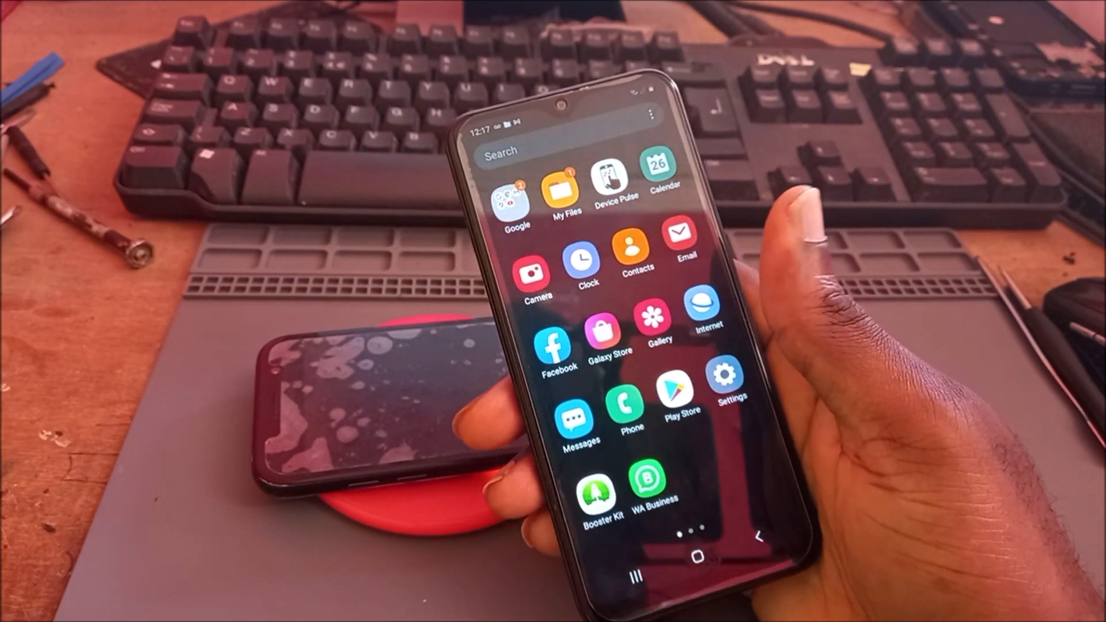
# Reach the Battery page through Settings and Device care.
pyautogui.click(725, 381)
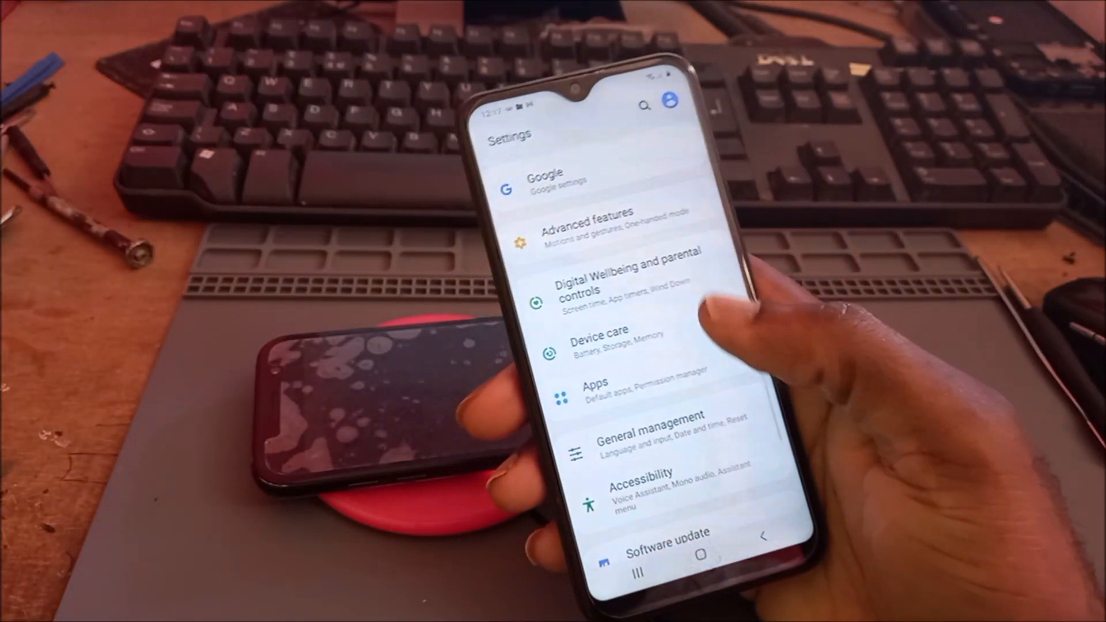
pyautogui.click(600, 337)
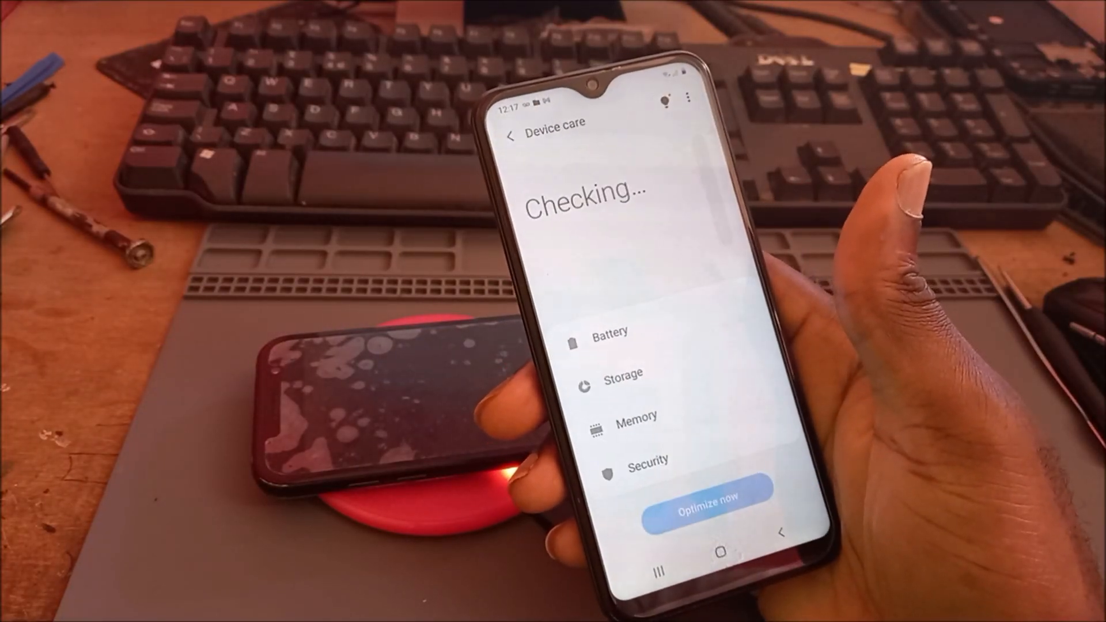
pyautogui.click(611, 331)
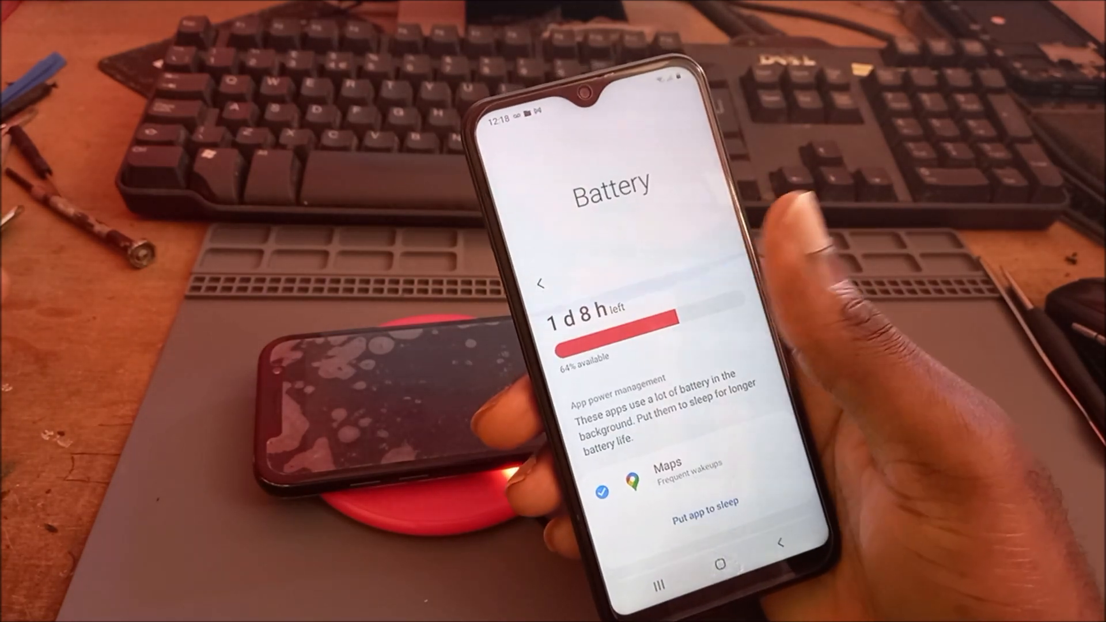
# Put the flagged Maps app to sleep, then head into App power management.
pyautogui.scroll(-3)
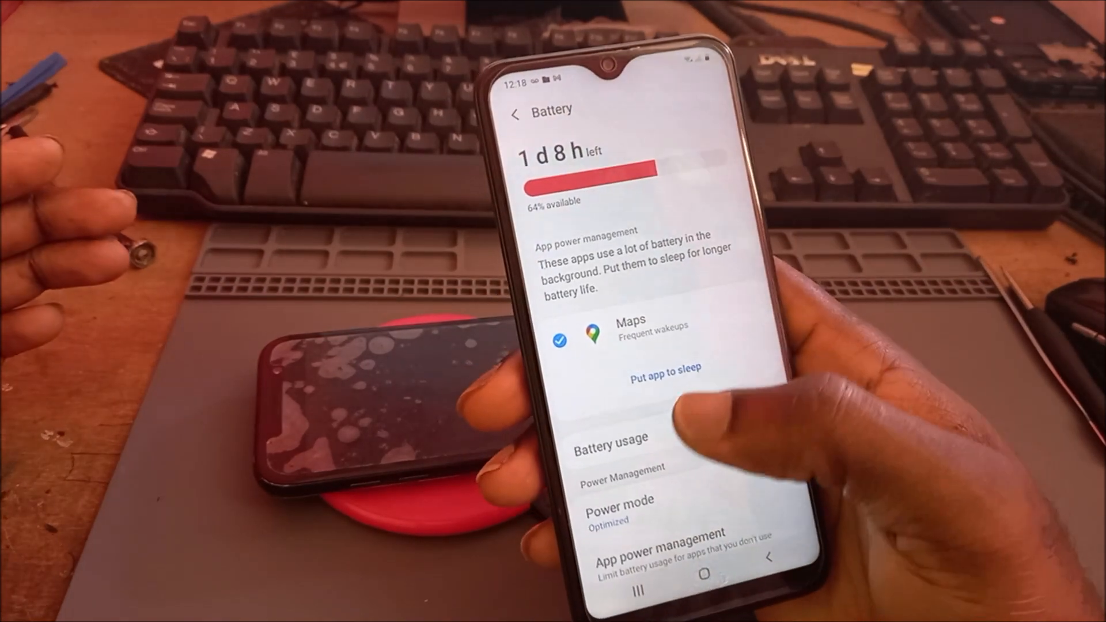
pyautogui.click(663, 367)
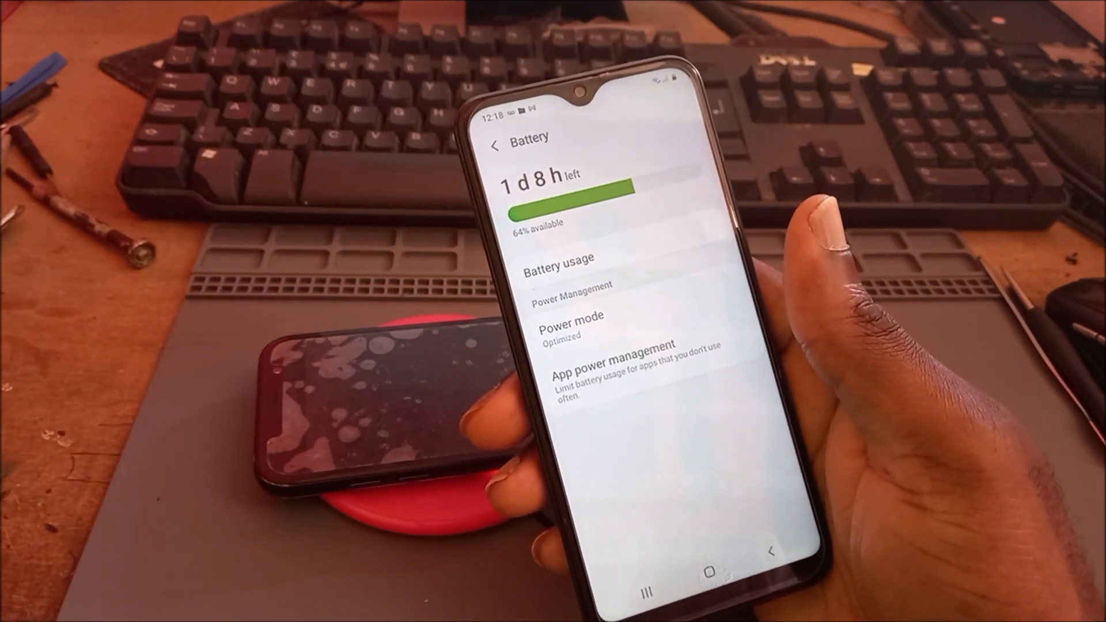
pyautogui.click(618, 367)
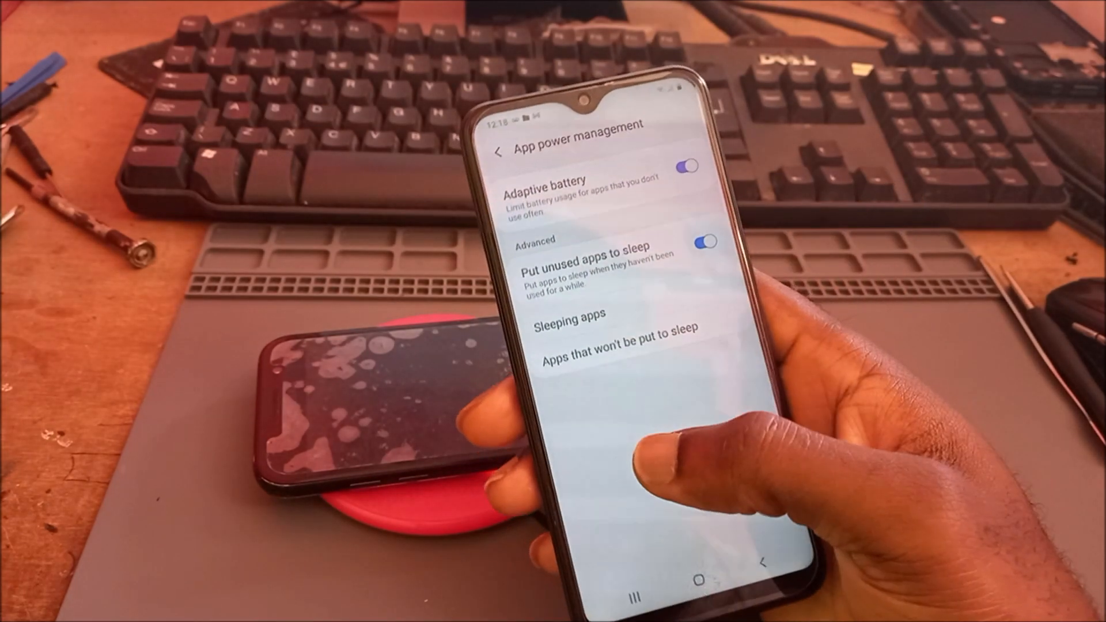
# Return to the Battery overview with Adaptive battery and unused-app sleep left on.
pyautogui.click(502, 152)
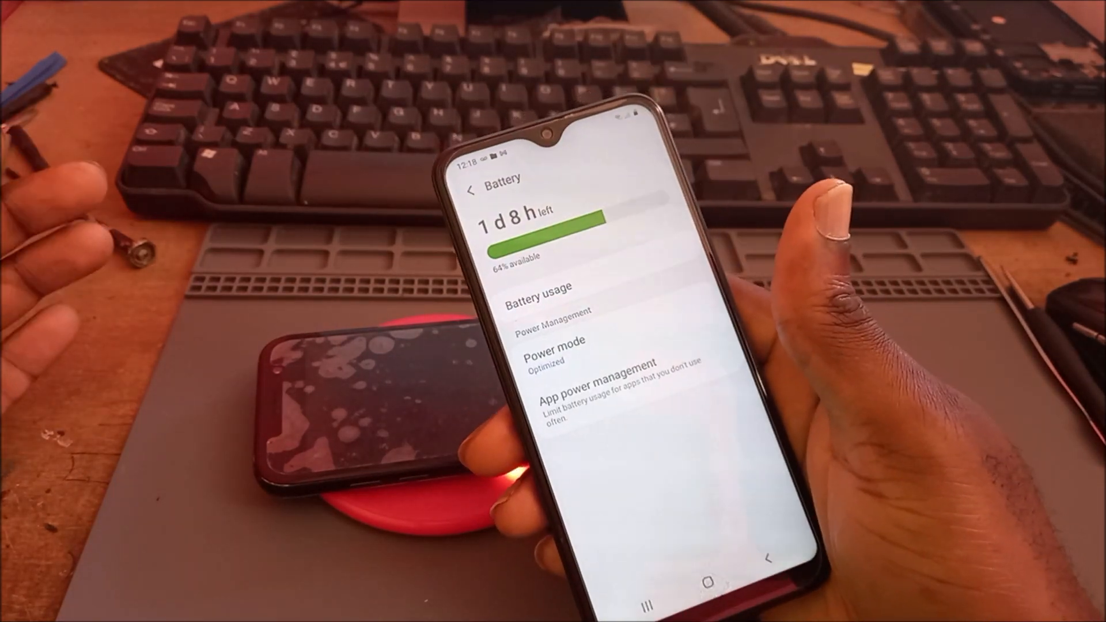